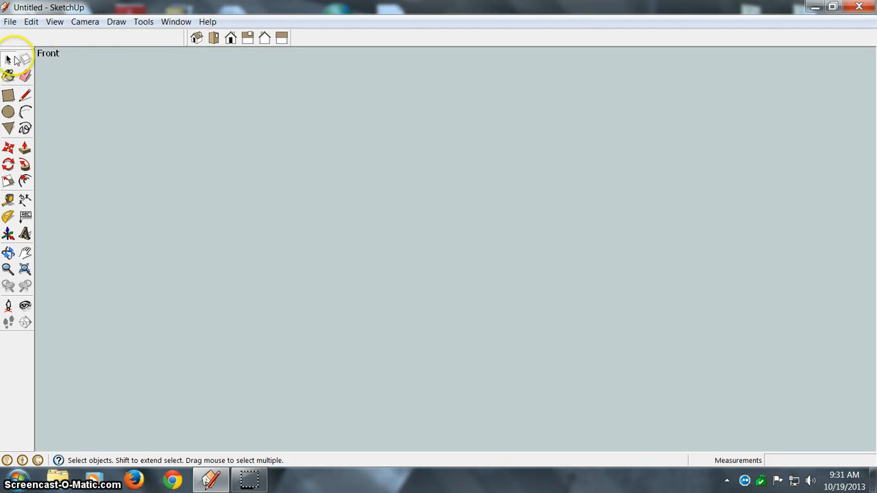
Step: Switch to the Select tool in the empty Front view
click(10, 96)
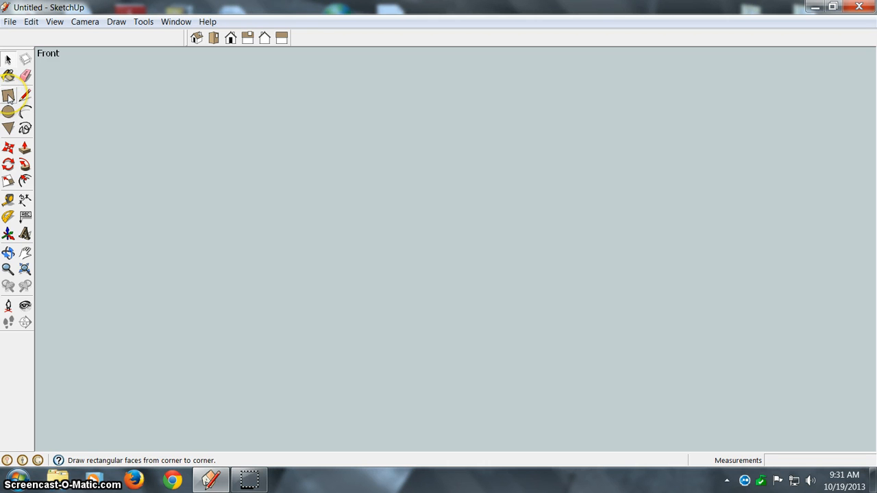
Step: Draw a wide rectangle at upper left and a tall rectangle near the centre
click(8, 95)
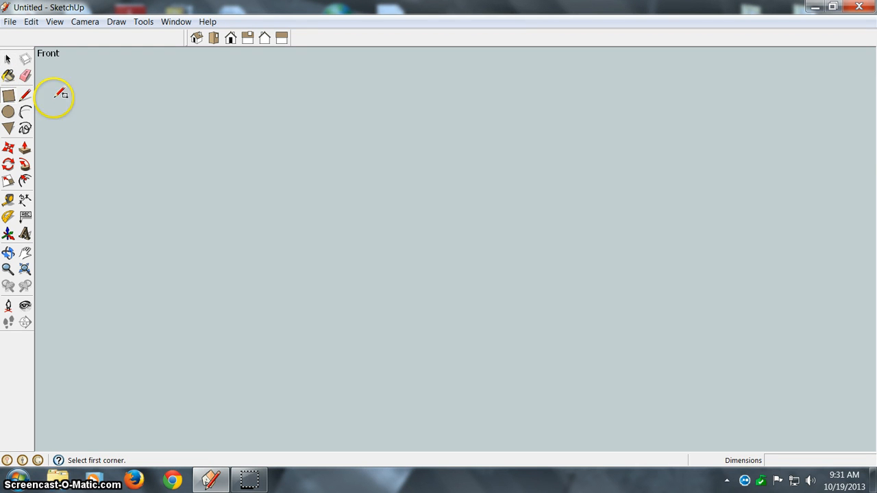
click(93, 111)
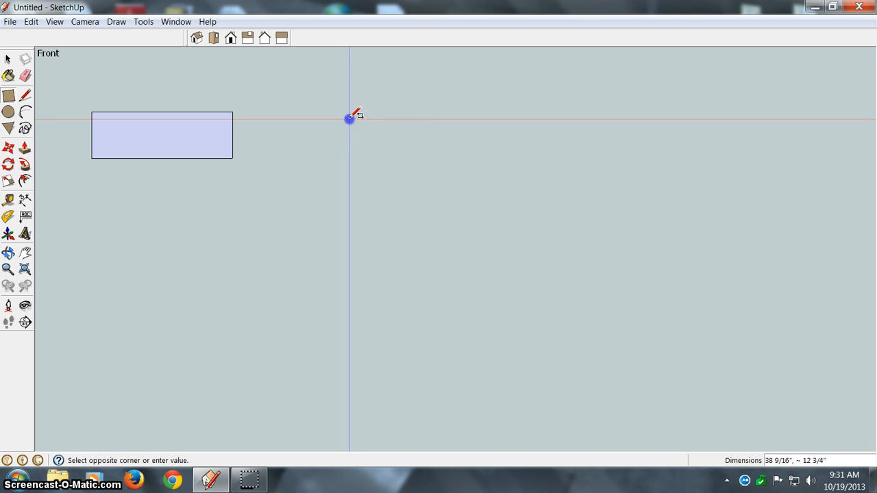
drag(349, 120, 441, 316)
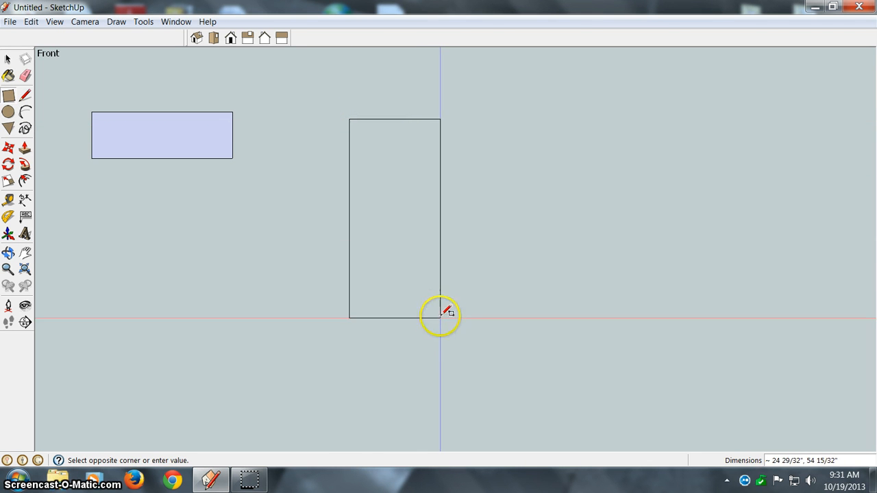
click(440, 317)
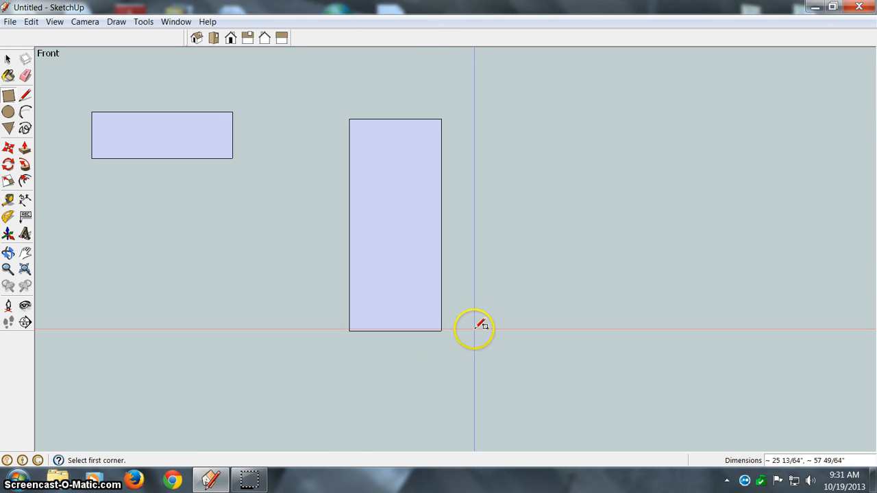
mouse_move(487, 305)
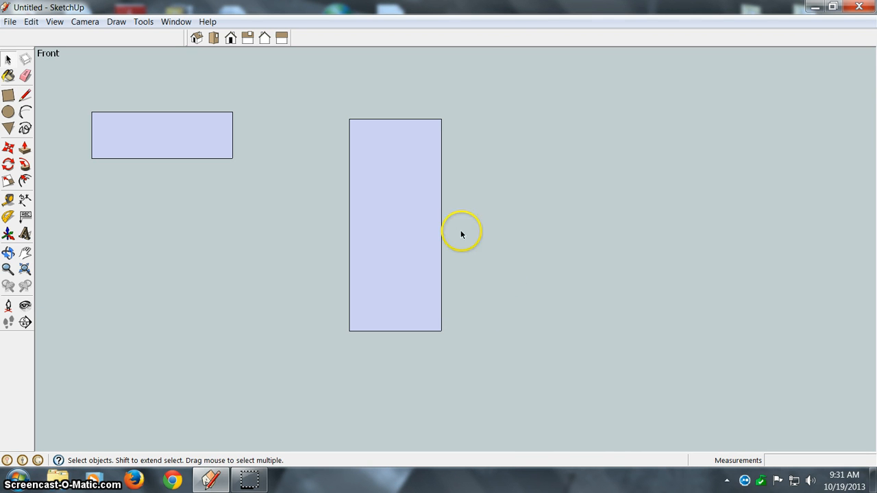
mouse_move(336, 108)
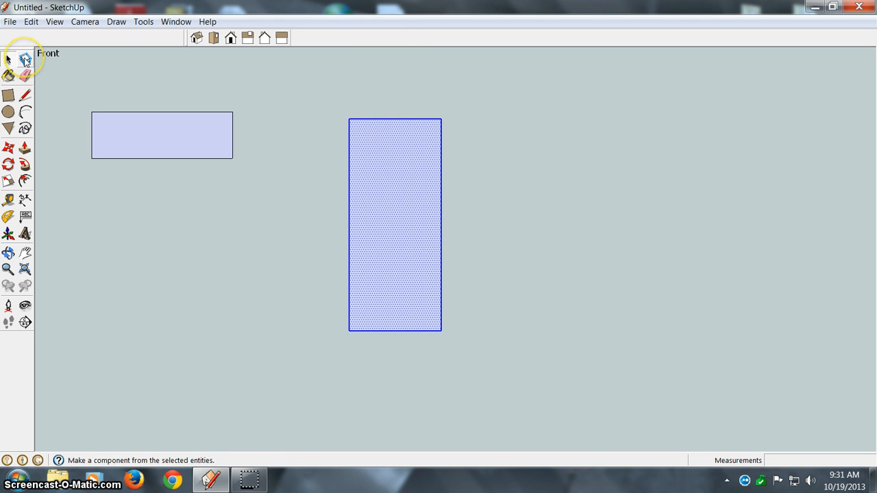
Step: Turn the tall rectangle into a component named Component#1 via Create Component
click(24, 58)
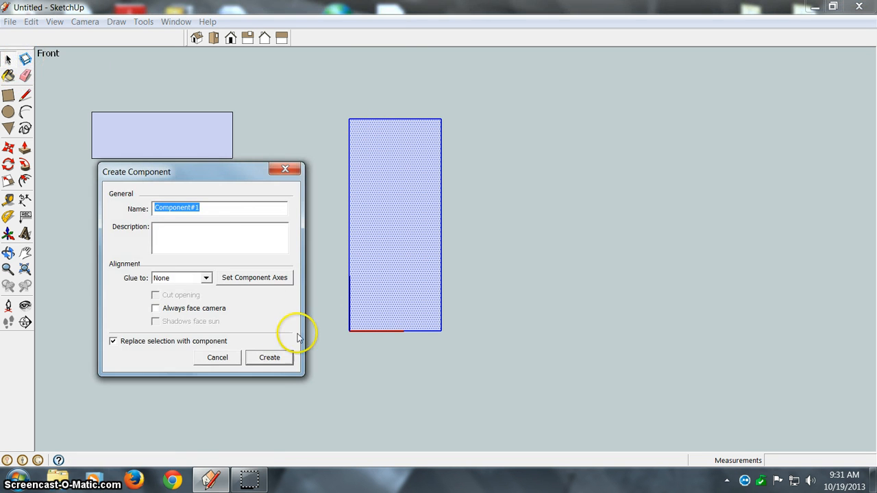
click(269, 357)
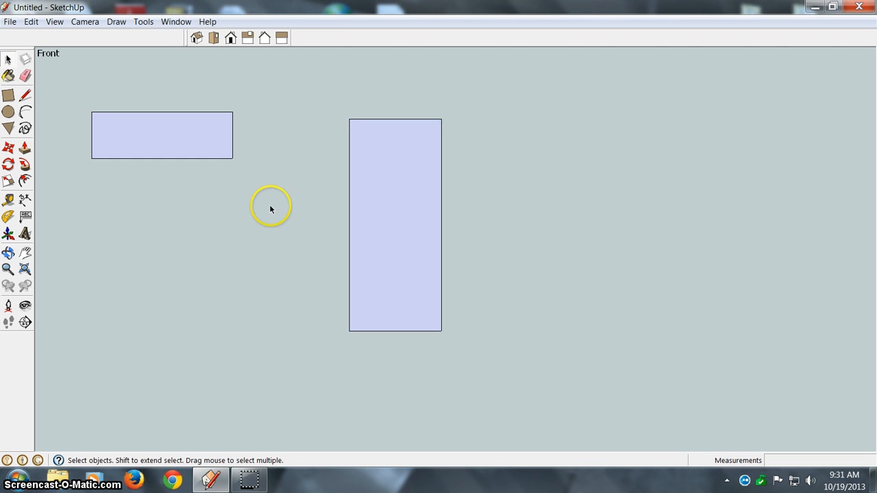
mouse_move(188, 219)
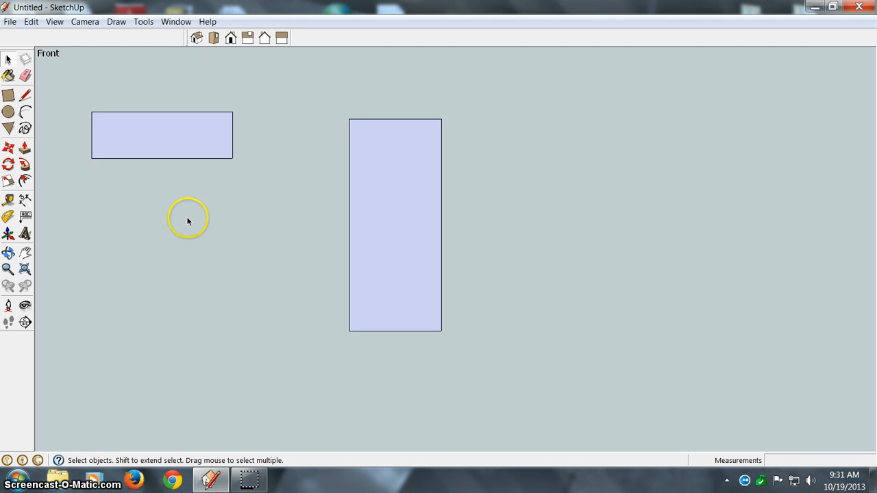
mouse_move(58, 85)
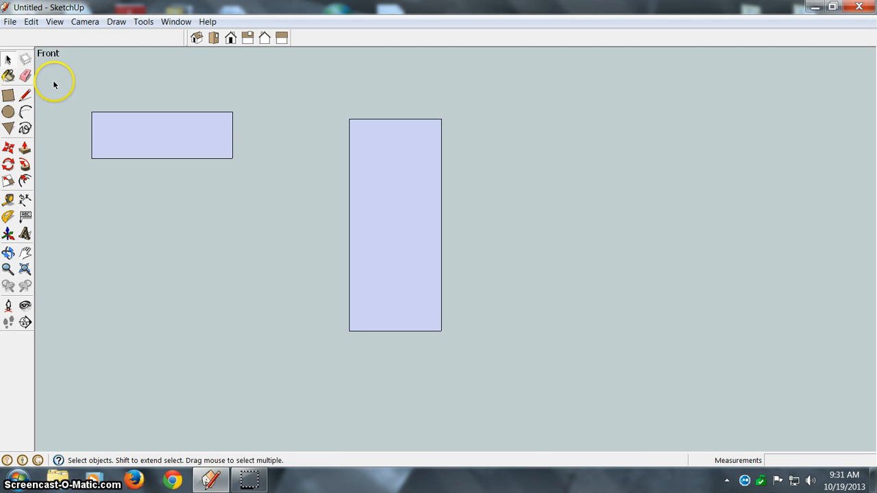
mouse_move(25, 75)
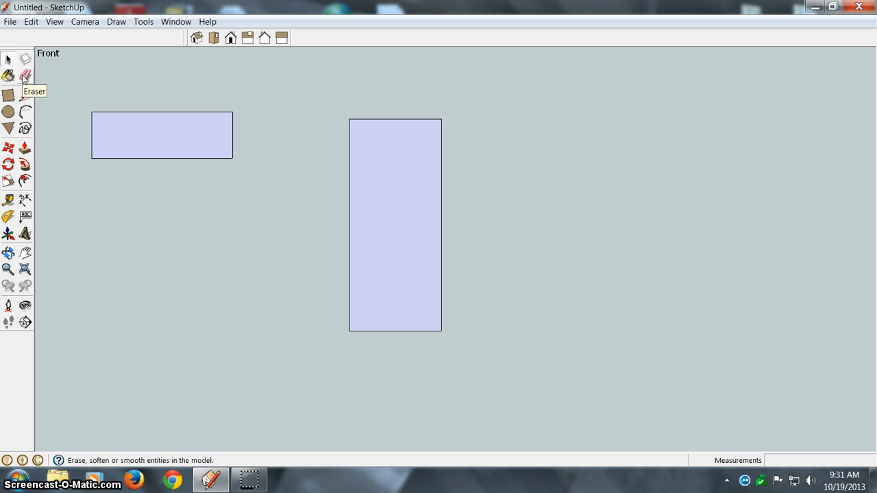
click(24, 76)
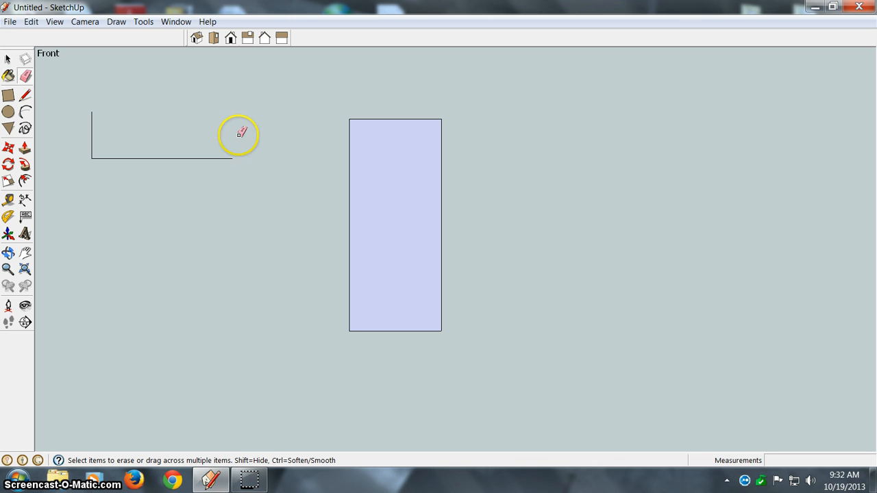
mouse_move(223, 118)
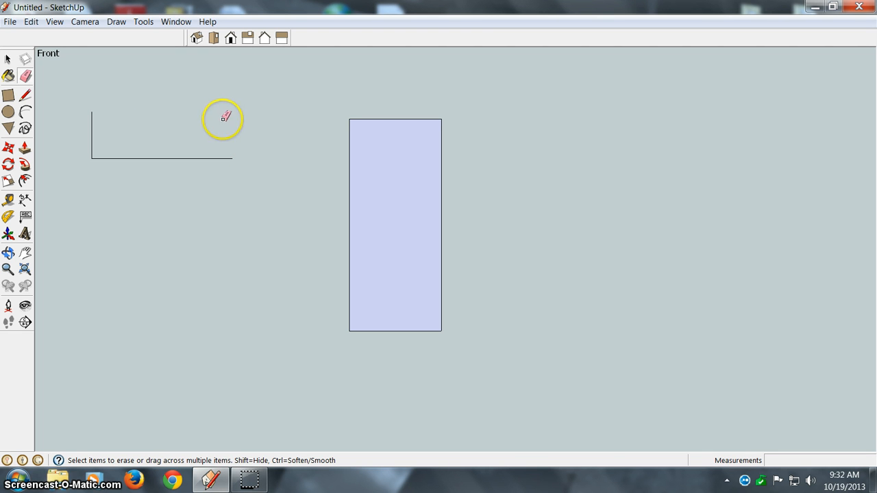
mouse_move(231, 110)
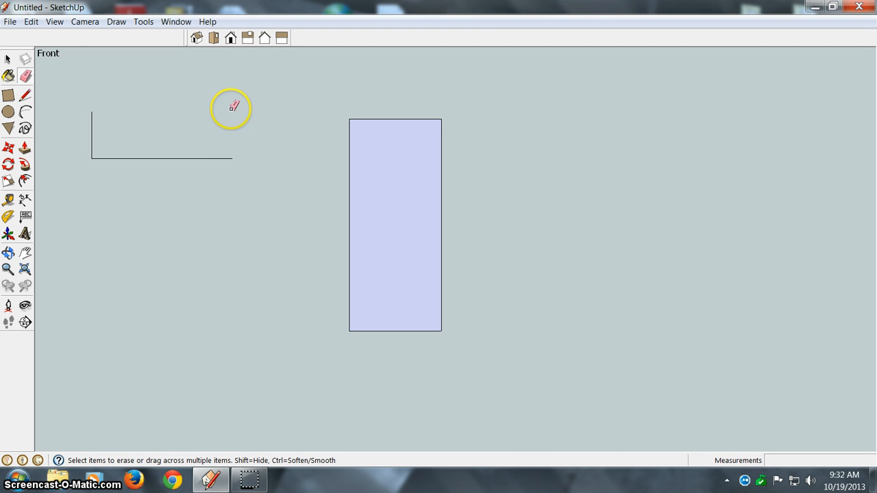
mouse_move(238, 107)
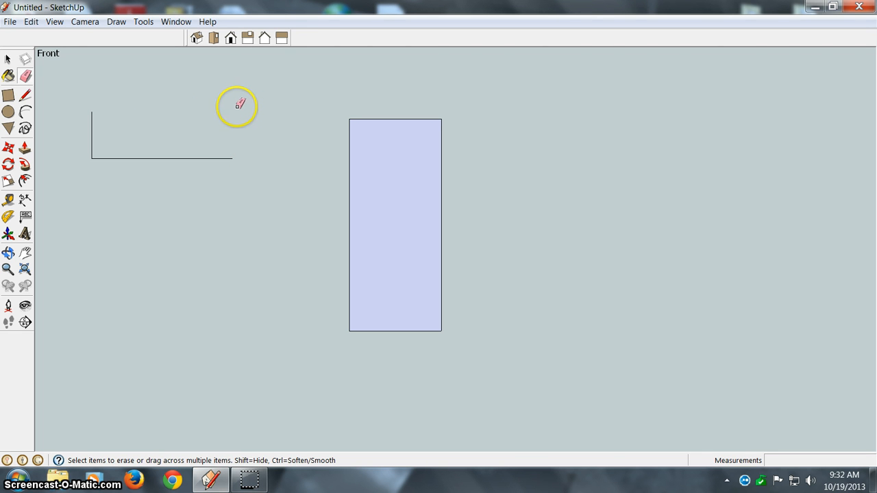
mouse_move(237, 117)
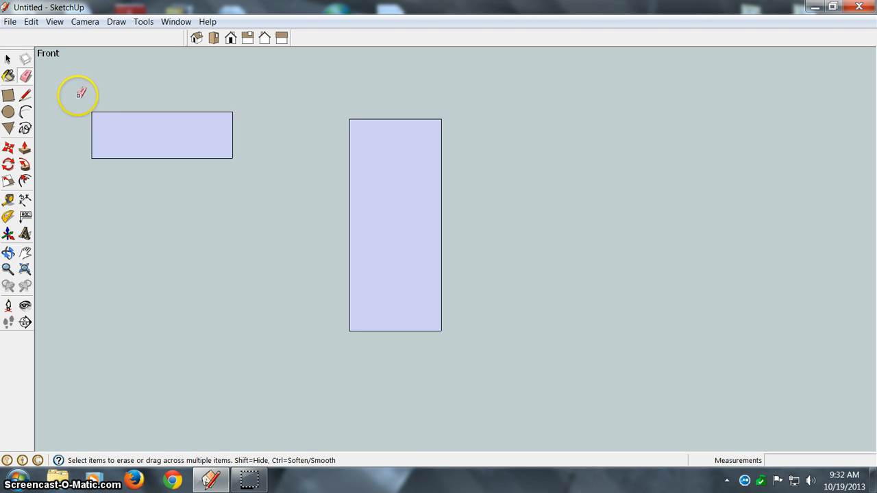
mouse_move(110, 90)
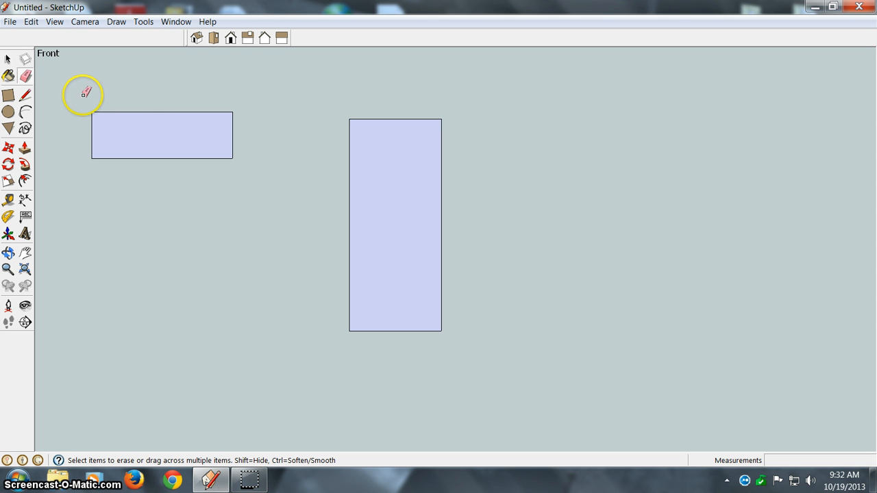
mouse_move(300, 83)
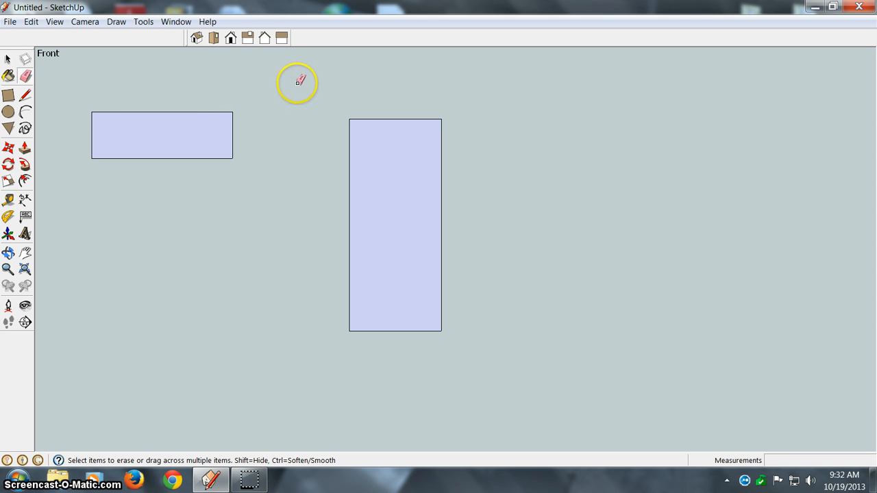
mouse_move(353, 108)
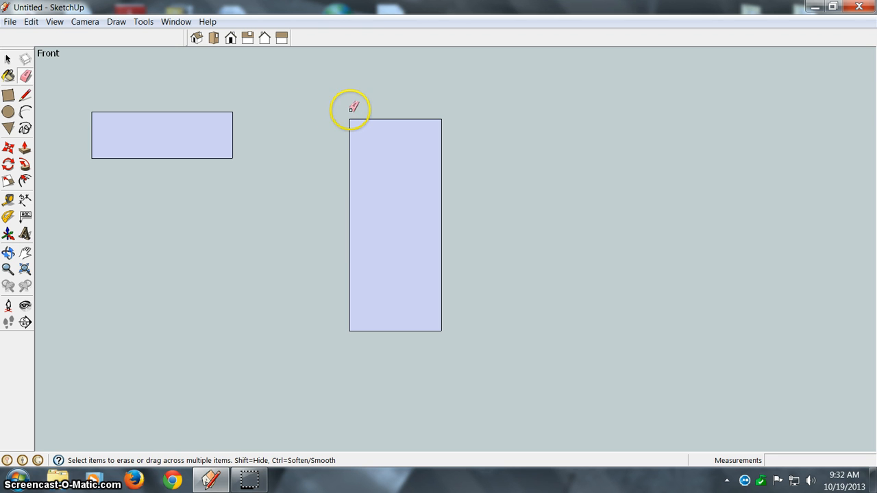
mouse_move(360, 123)
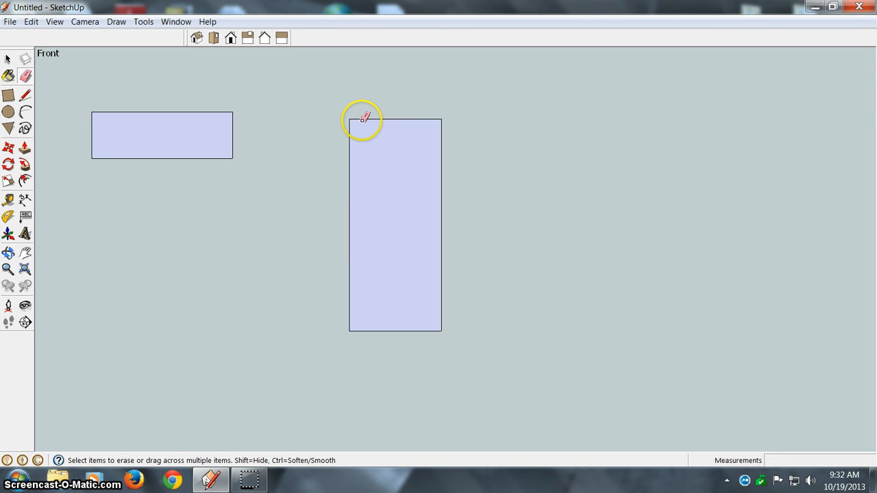
mouse_move(389, 120)
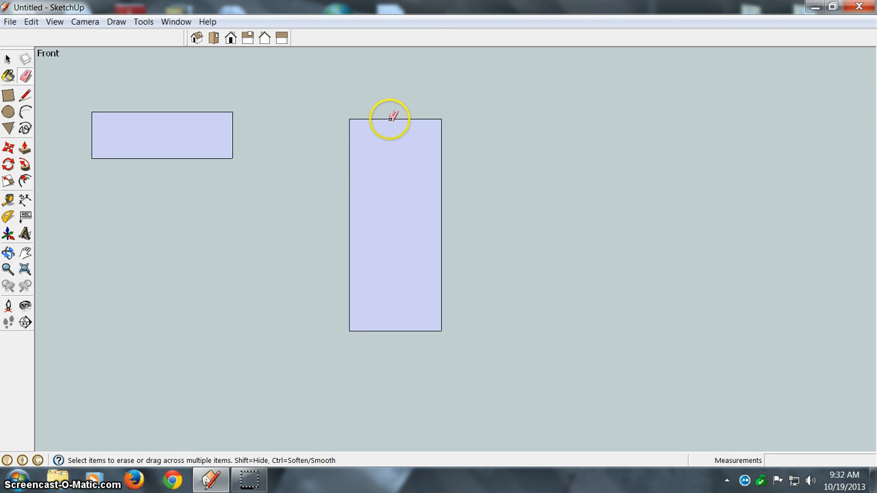
mouse_move(388, 118)
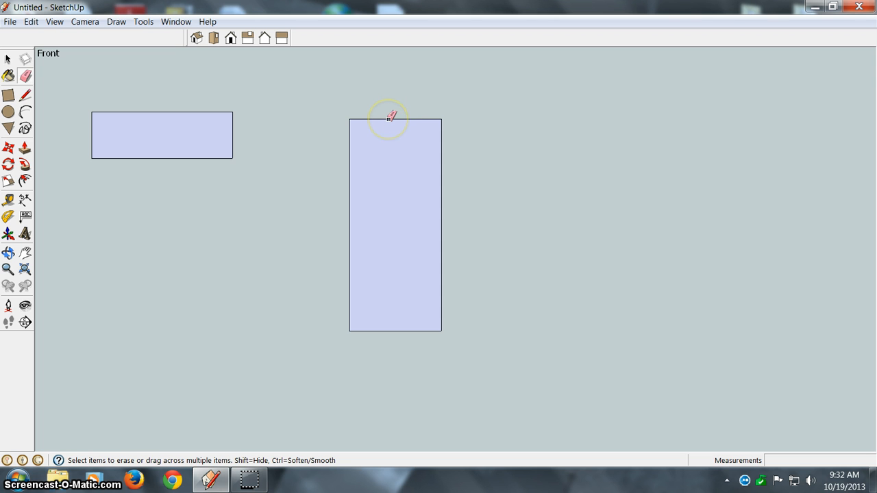
click(387, 120)
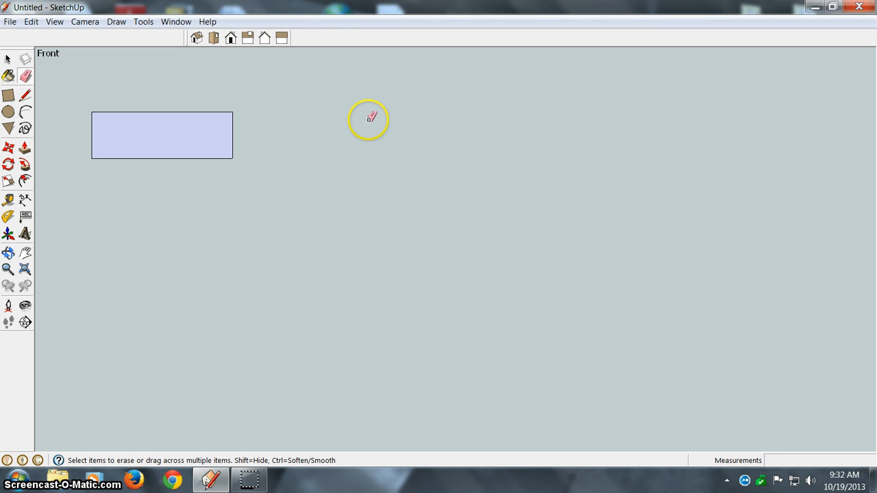
mouse_move(382, 183)
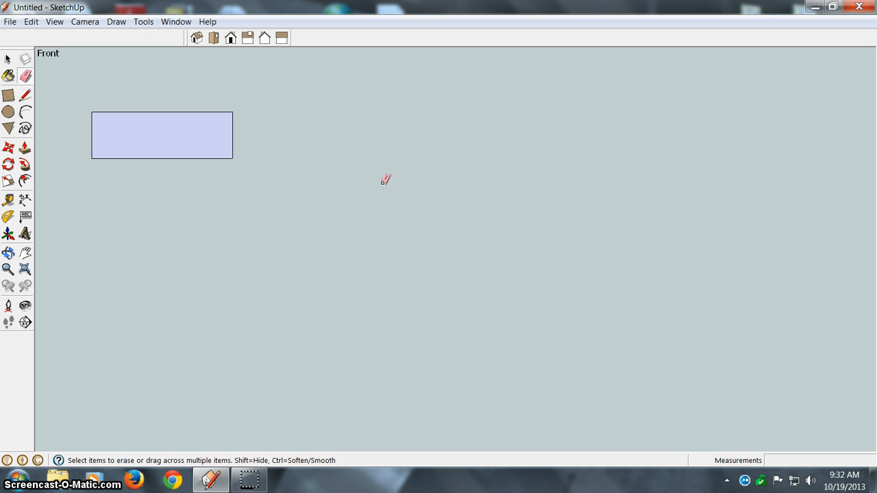
drag(349, 119, 442, 332)
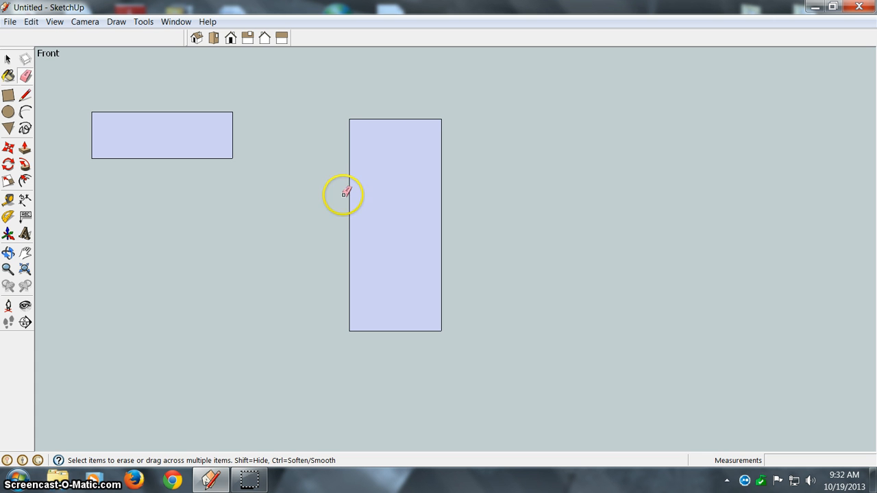
mouse_move(275, 238)
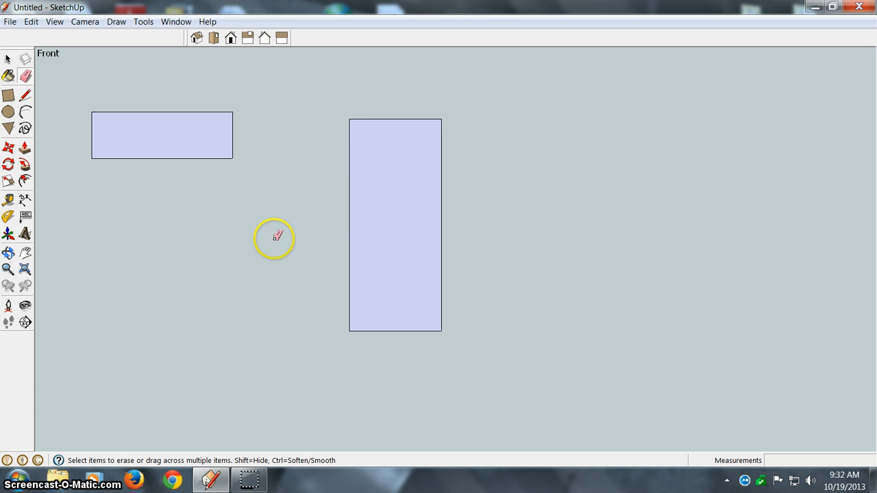
mouse_move(197, 238)
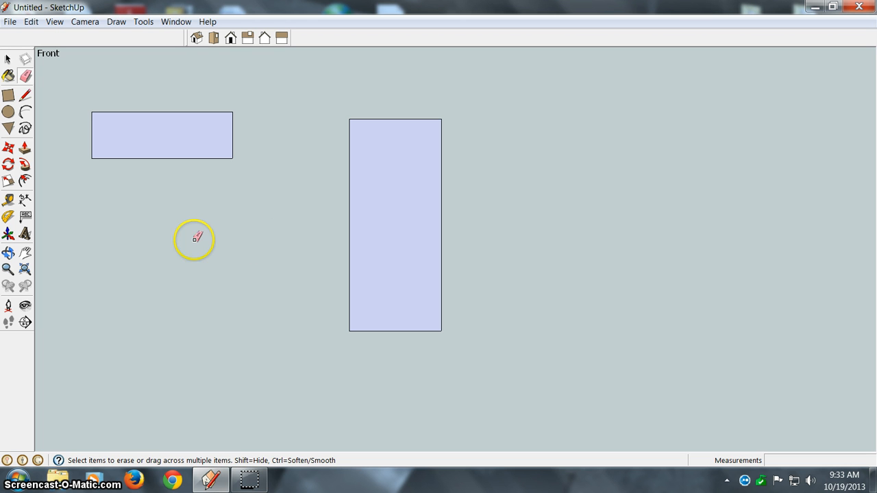
mouse_move(180, 237)
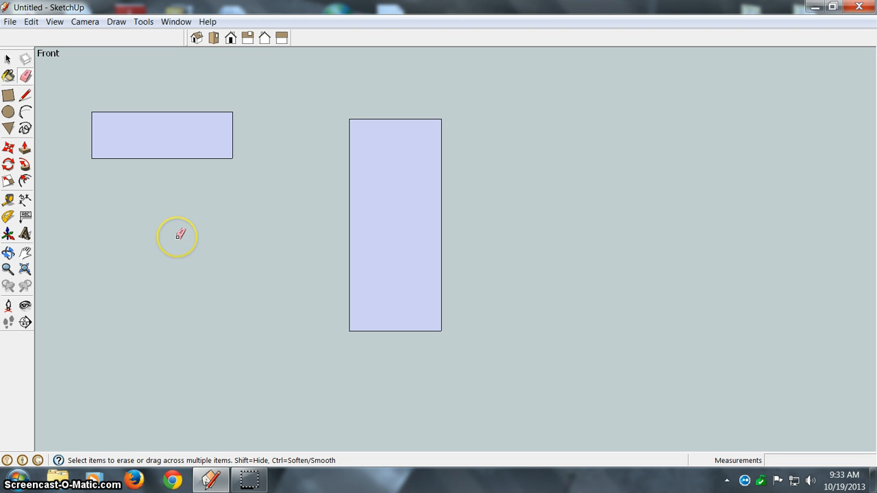
mouse_move(180, 229)
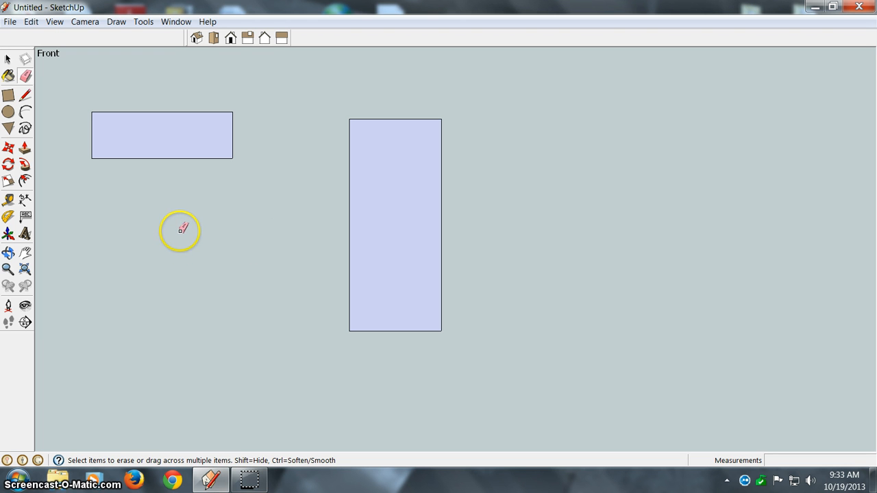